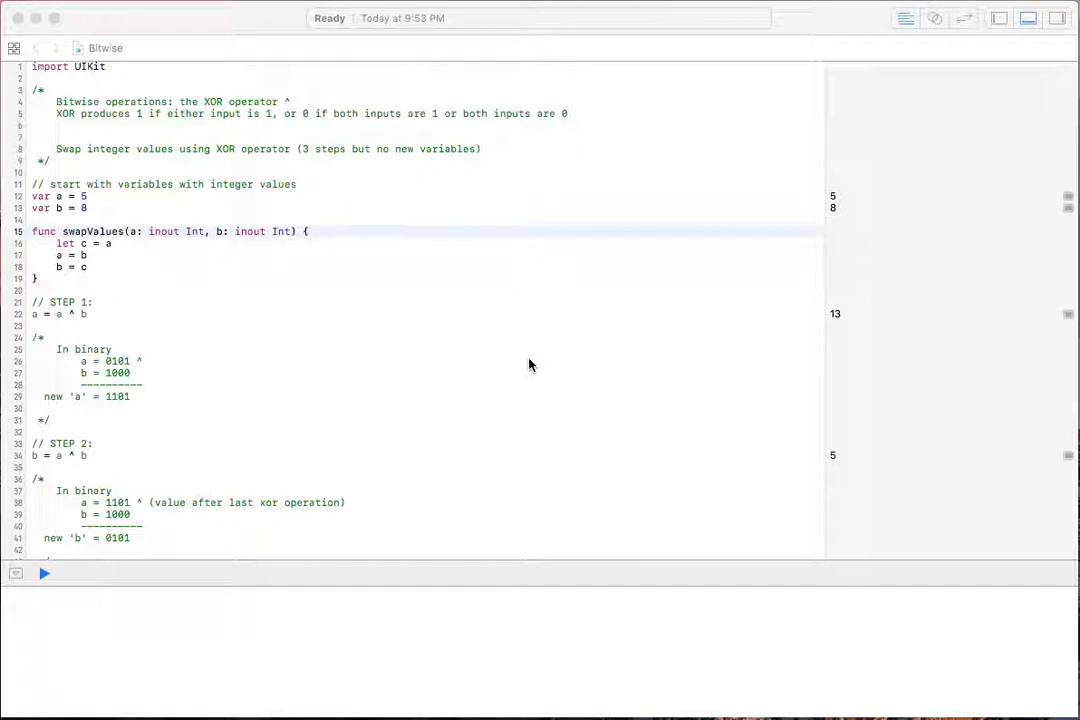
pyautogui.moveTo(547, 335)
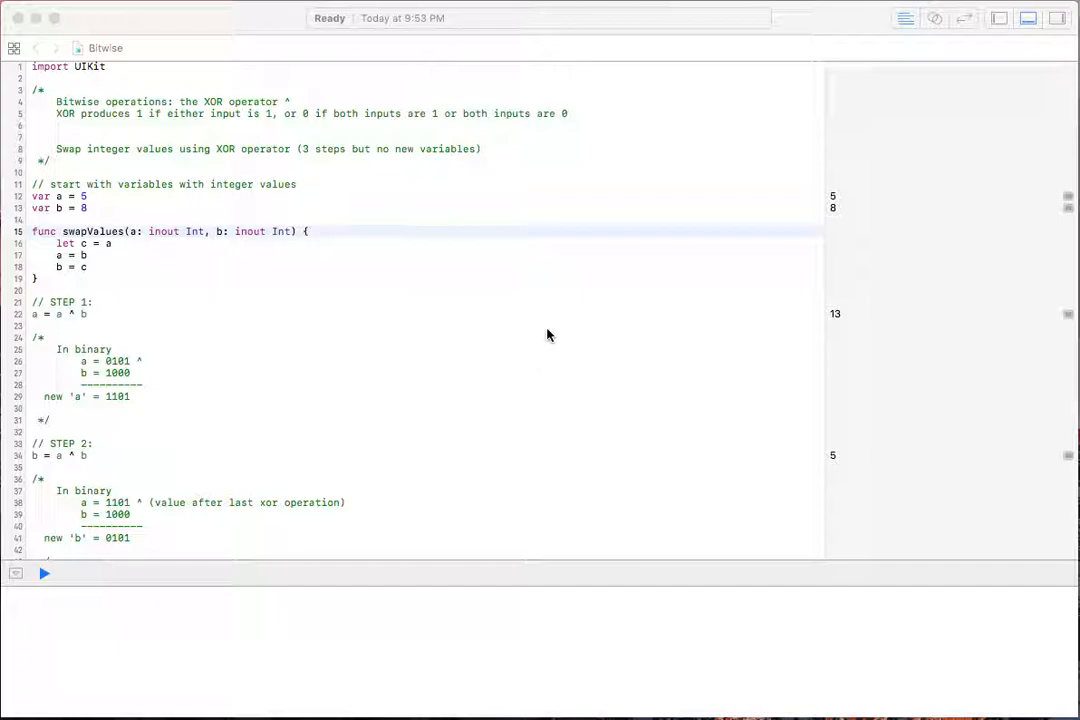
pyautogui.moveTo(290, 105)
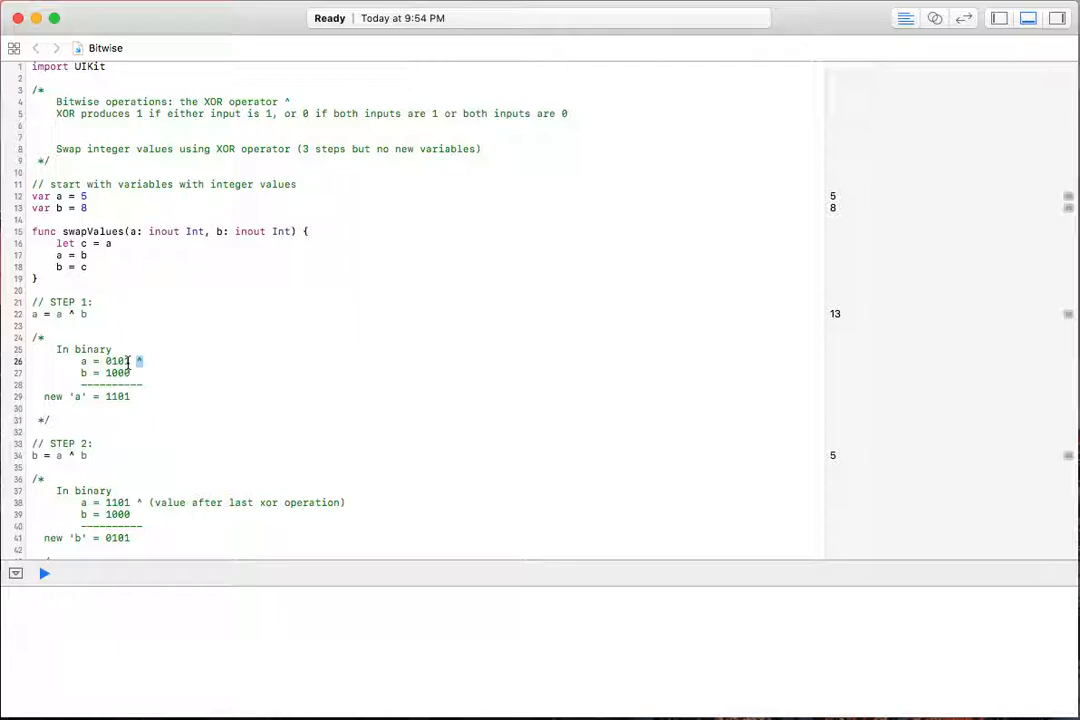
# Step: Place the caret after the swapValues closing brace to add a blank line before STEP 1
pyautogui.click(120, 373)
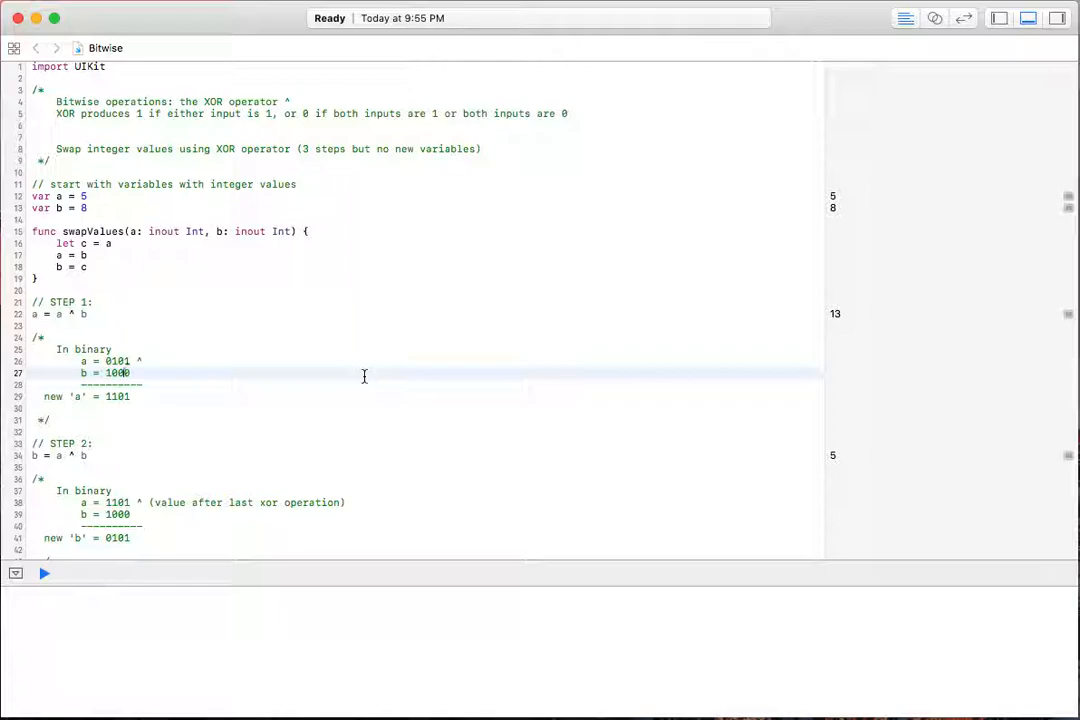
pyautogui.moveTo(207, 214)
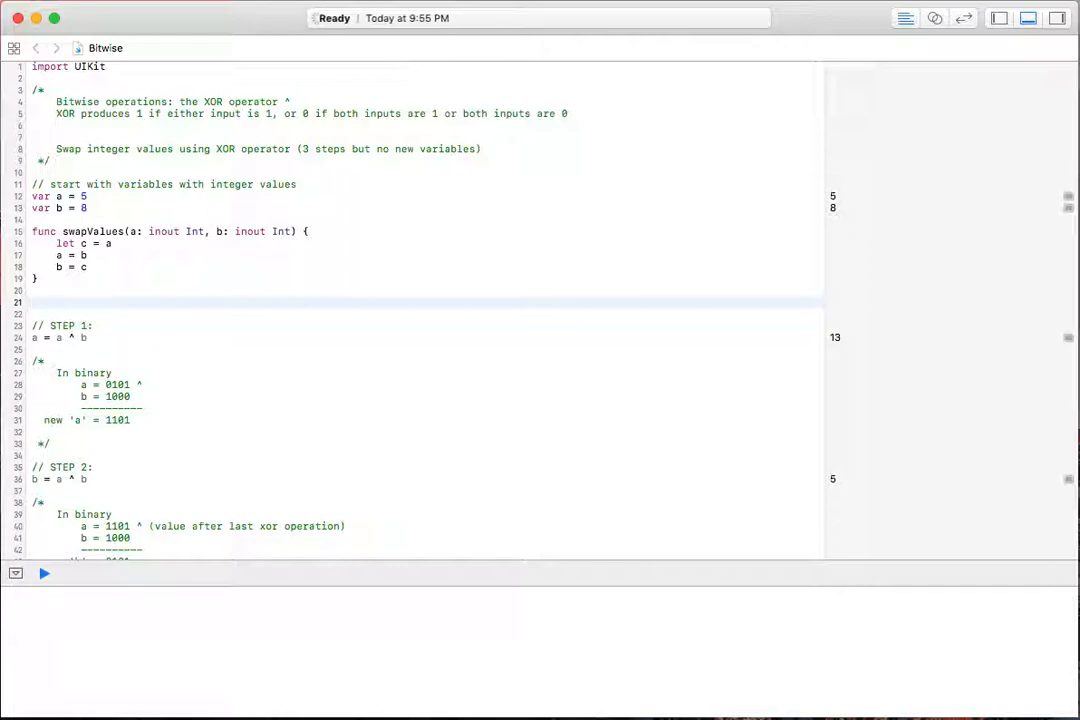
# Step: Add a swapValues(a: &a, b: &b) call below the function, then select the function and call
pyautogui.write('swapValues(a: &Int, b: &Int')
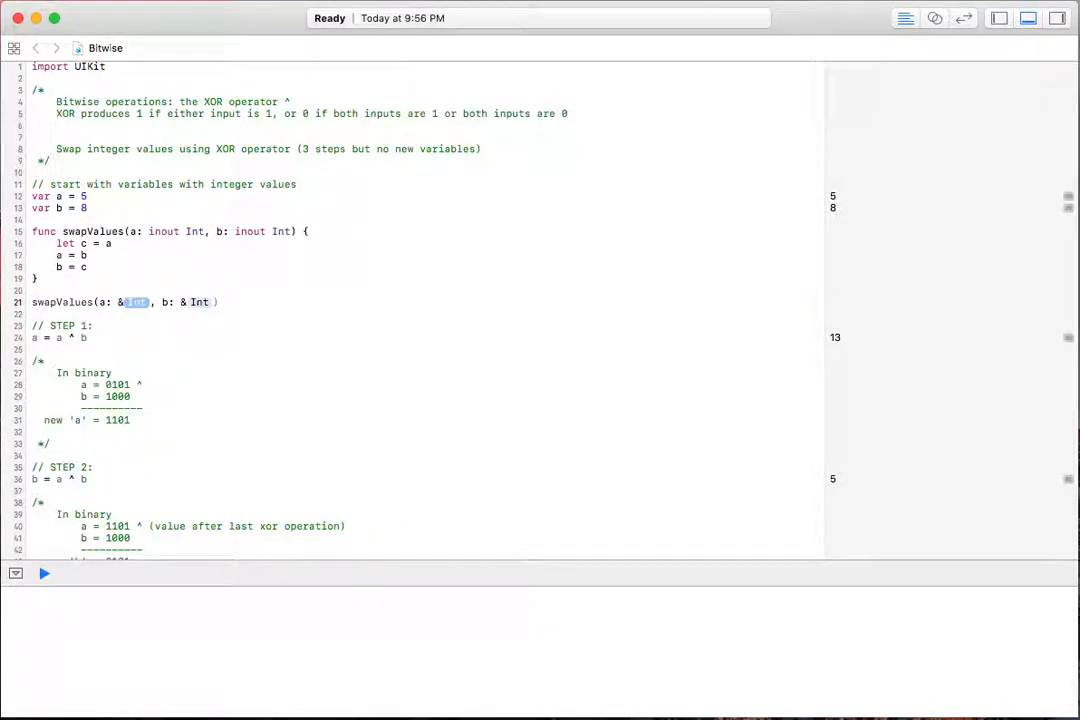
pyautogui.click(44, 573)
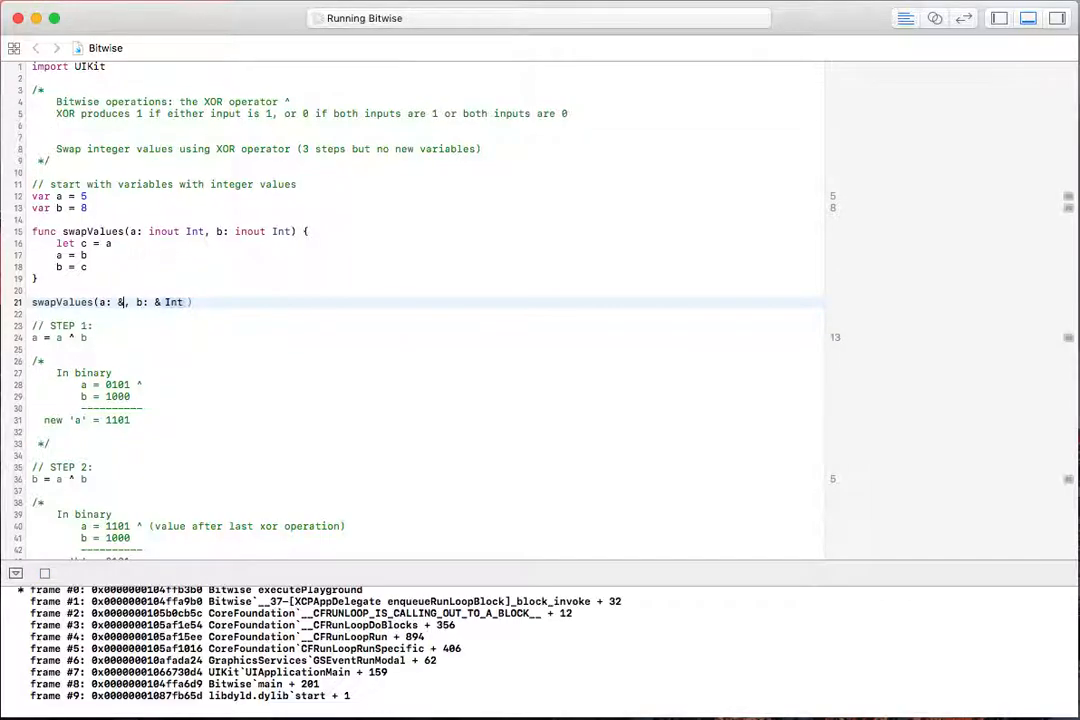
pyautogui.write('a')
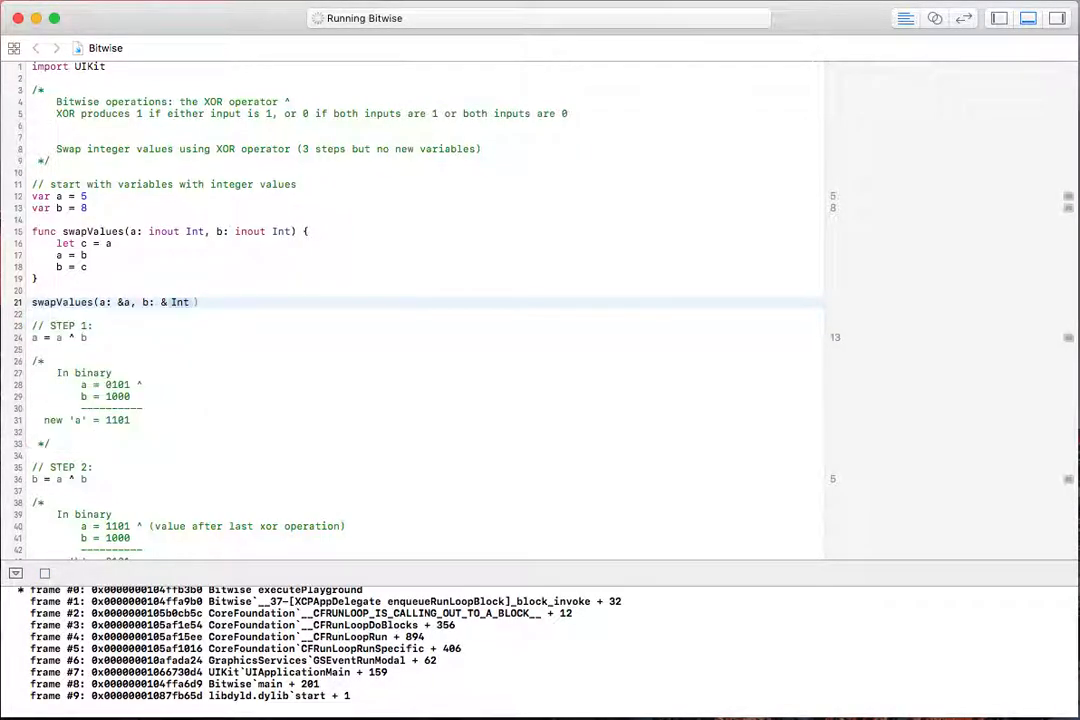
pyautogui.doubleClick(179, 302)
pyautogui.write('b')
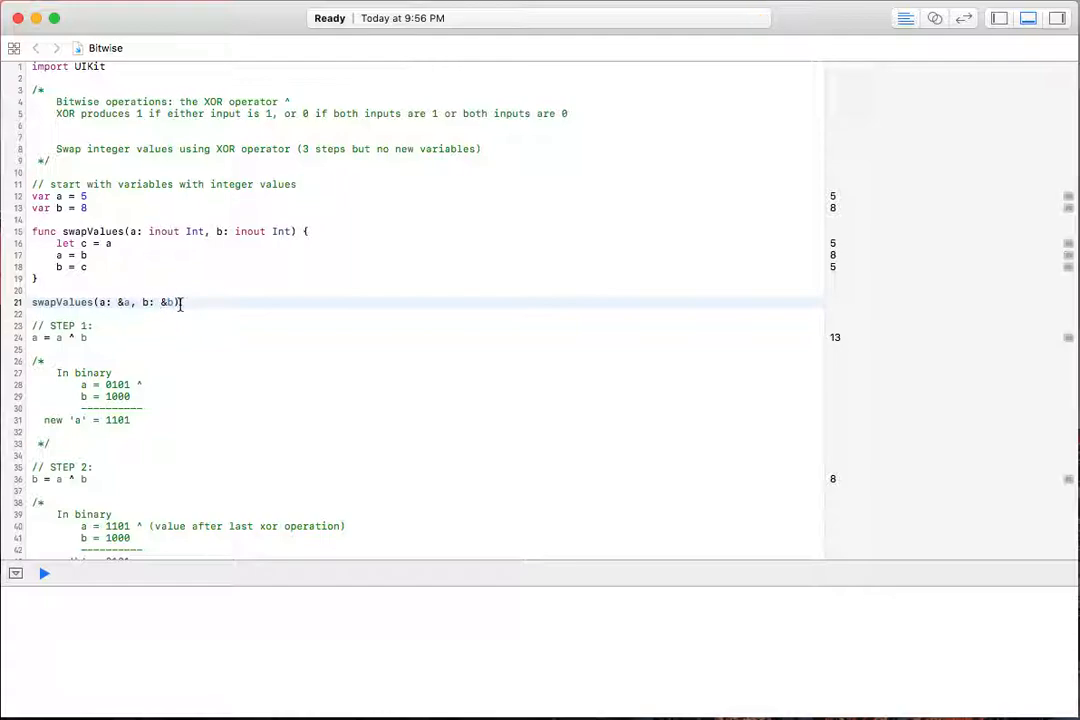
pyautogui.tripleClick(90, 301)
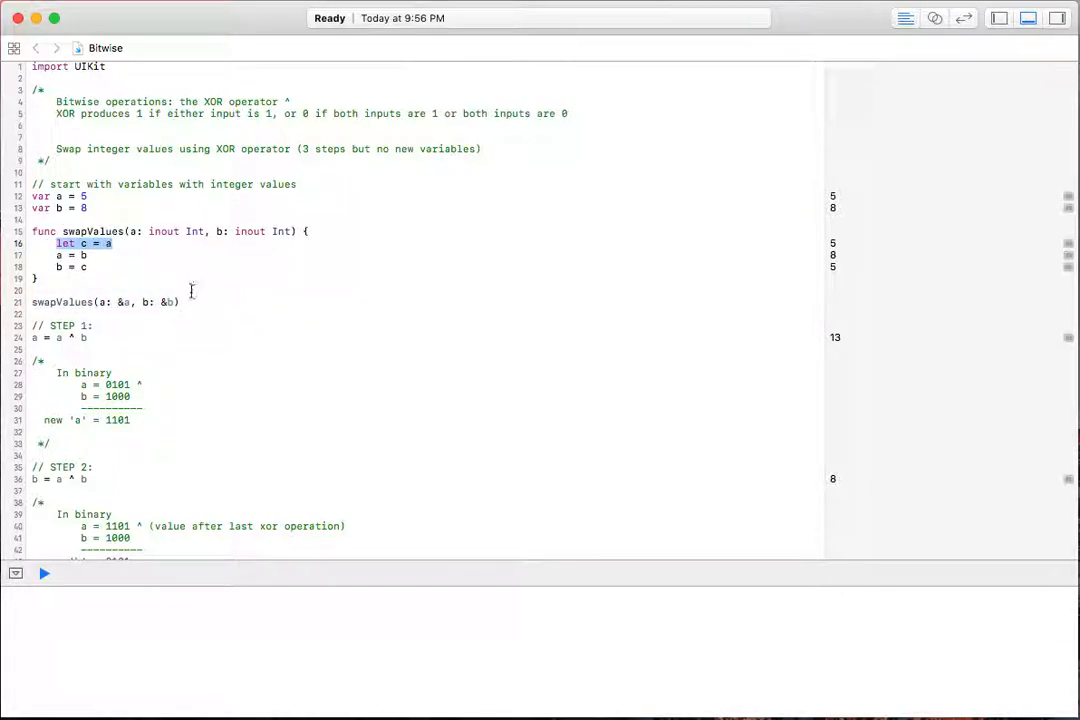
pyautogui.moveTo(31, 231); pyautogui.dragTo(180, 301)
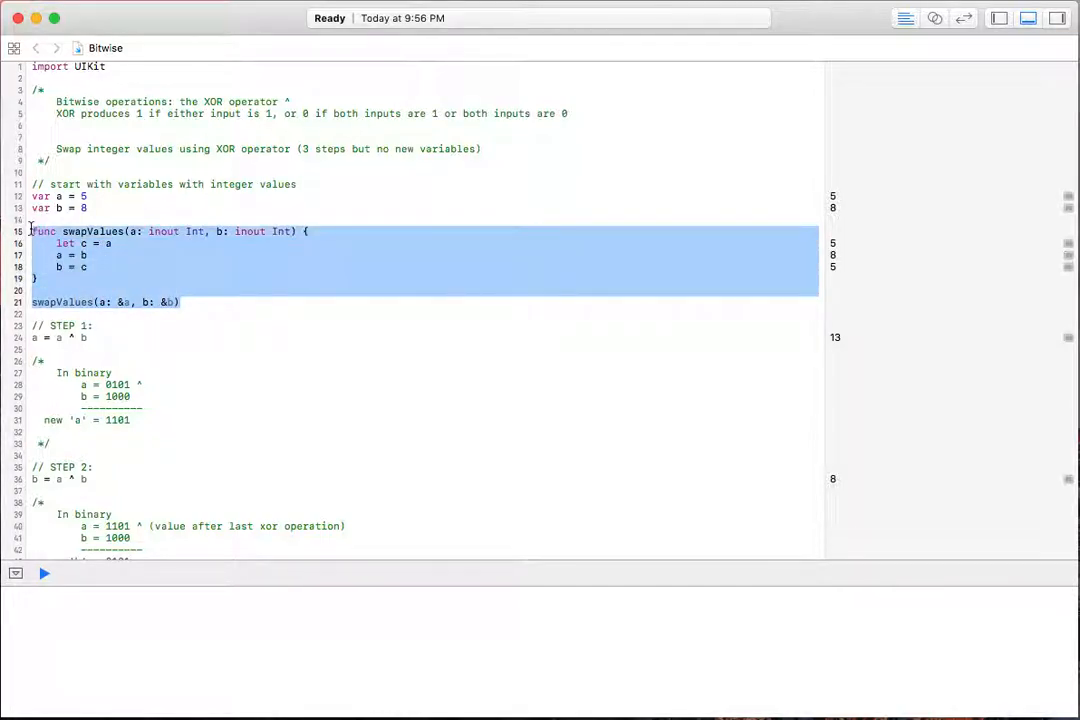
# Step: Delete the selected swapValues function and its call, leaving STEP 1 after the variables
pyautogui.click(43, 573)
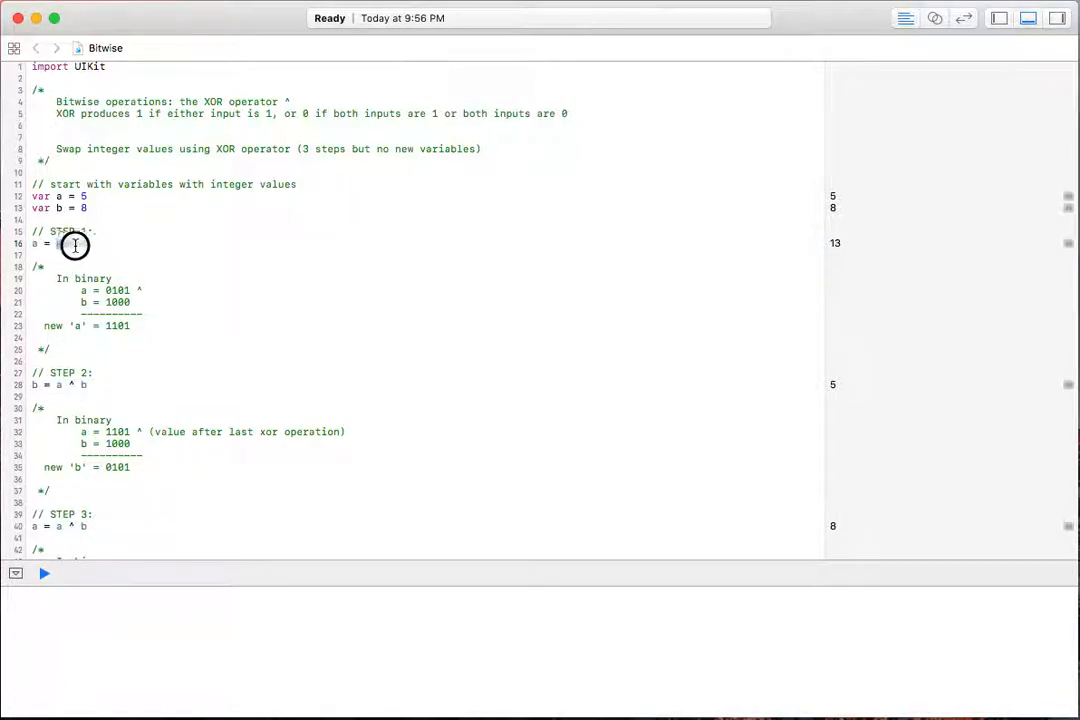
pyautogui.doubleClick(70, 243)
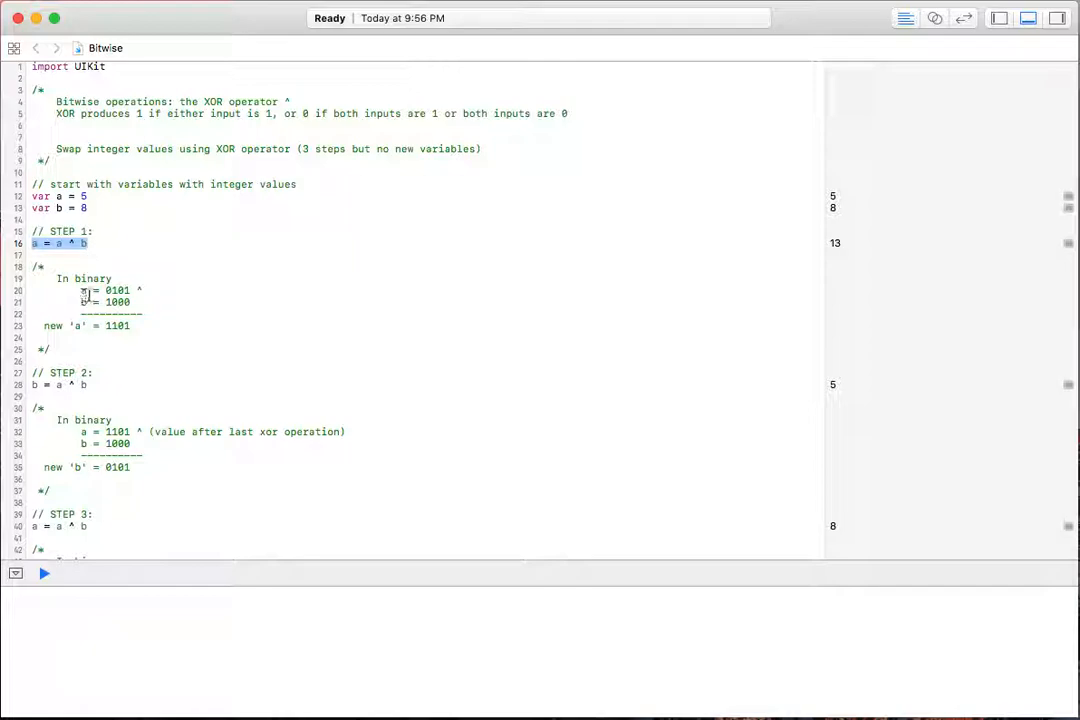
pyautogui.moveTo(97, 302)
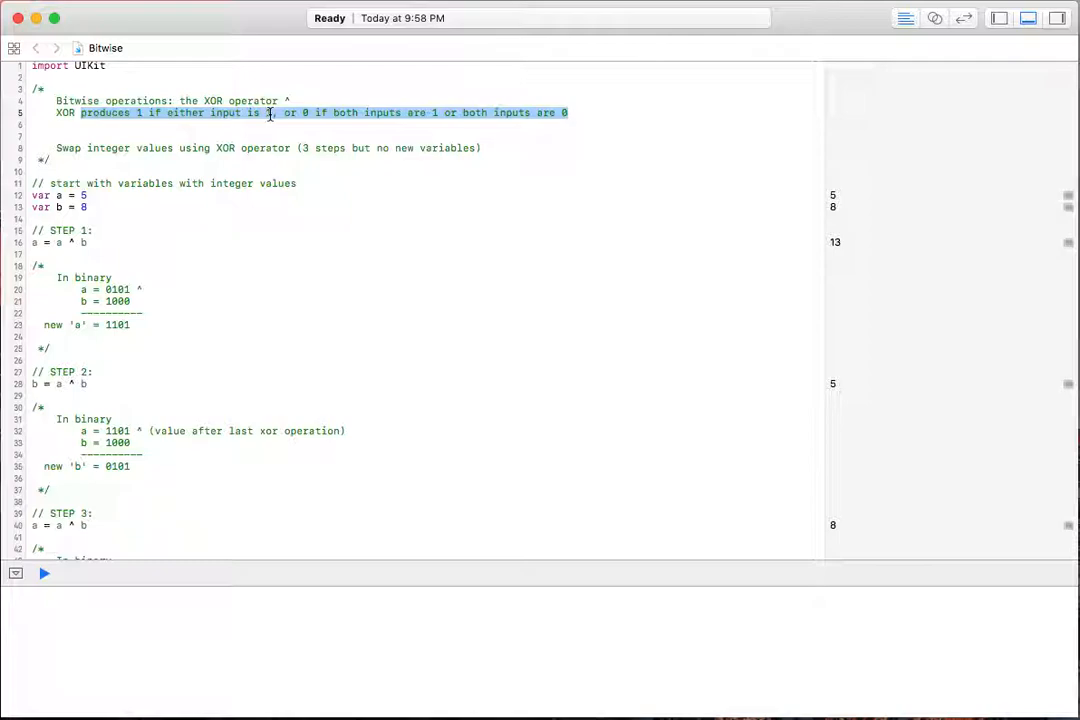
pyautogui.click(270, 112)
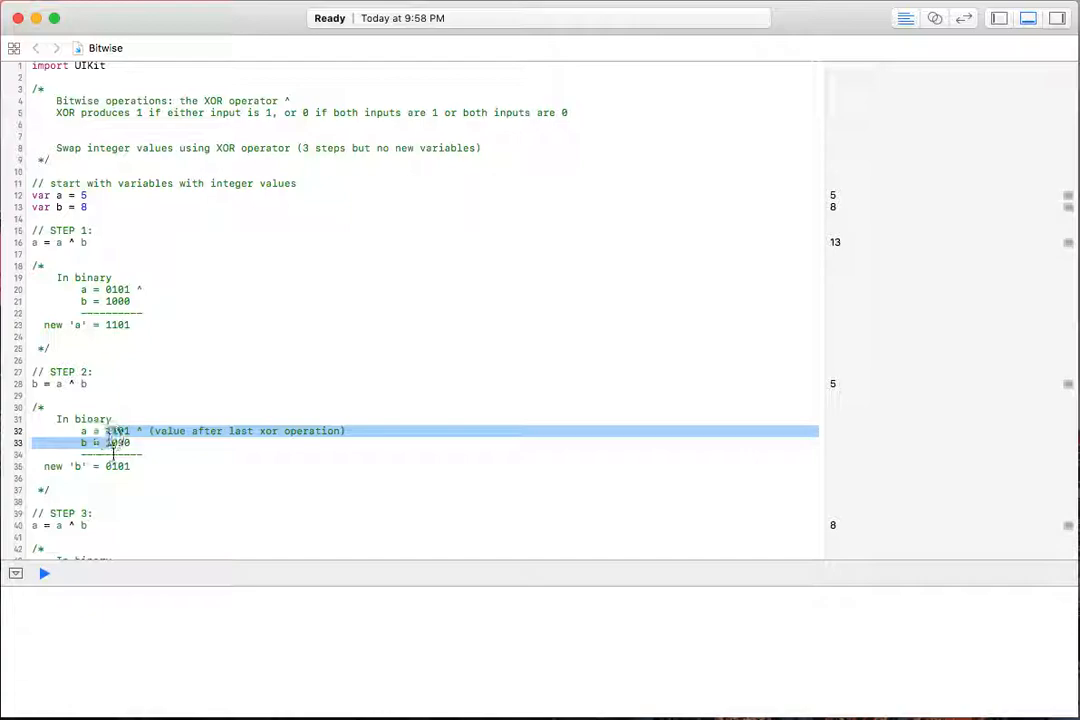
pyautogui.click(113, 442)
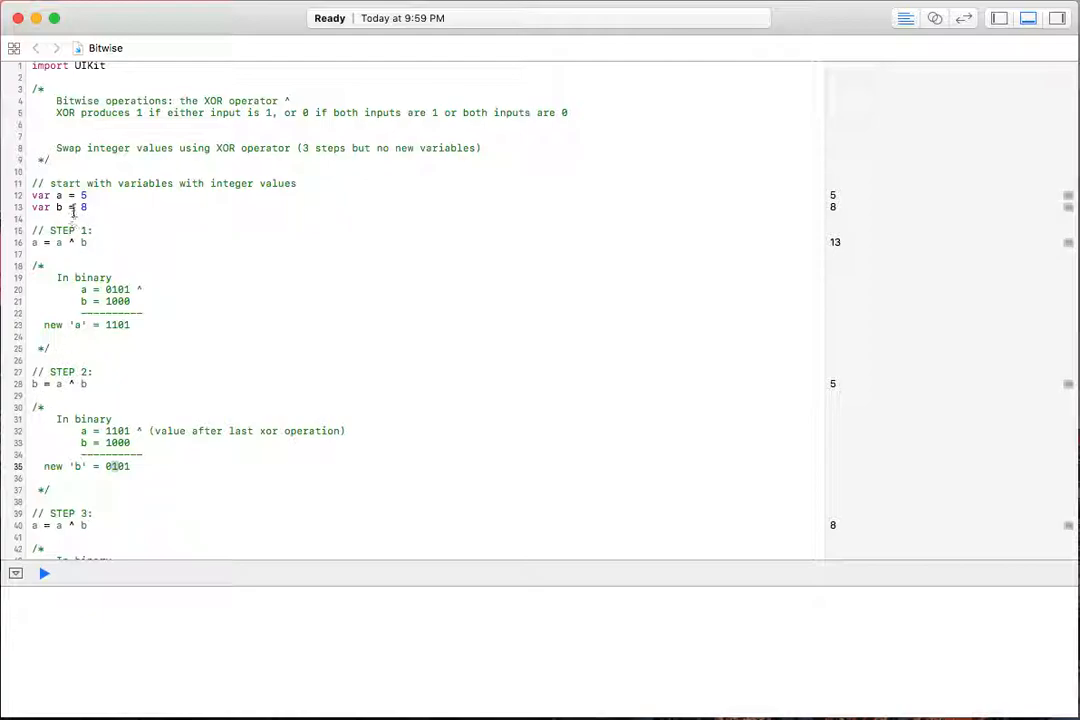
pyautogui.doubleClick(50, 195)
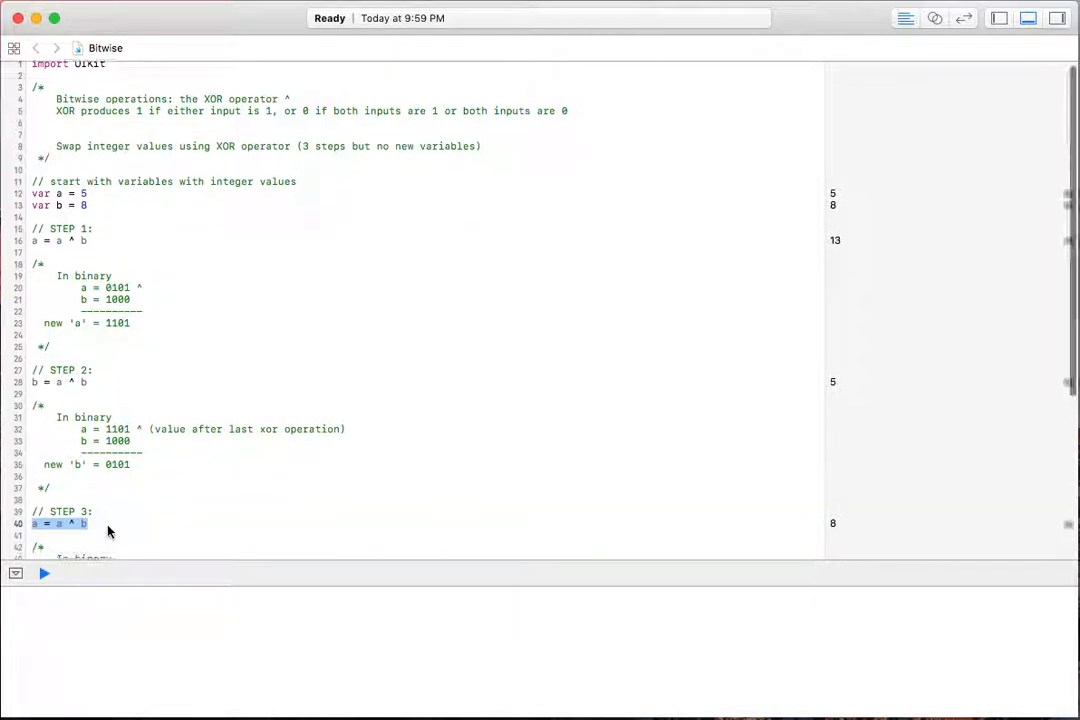
pyautogui.scroll(-3)
pyautogui.write("new 'a' = 1000")
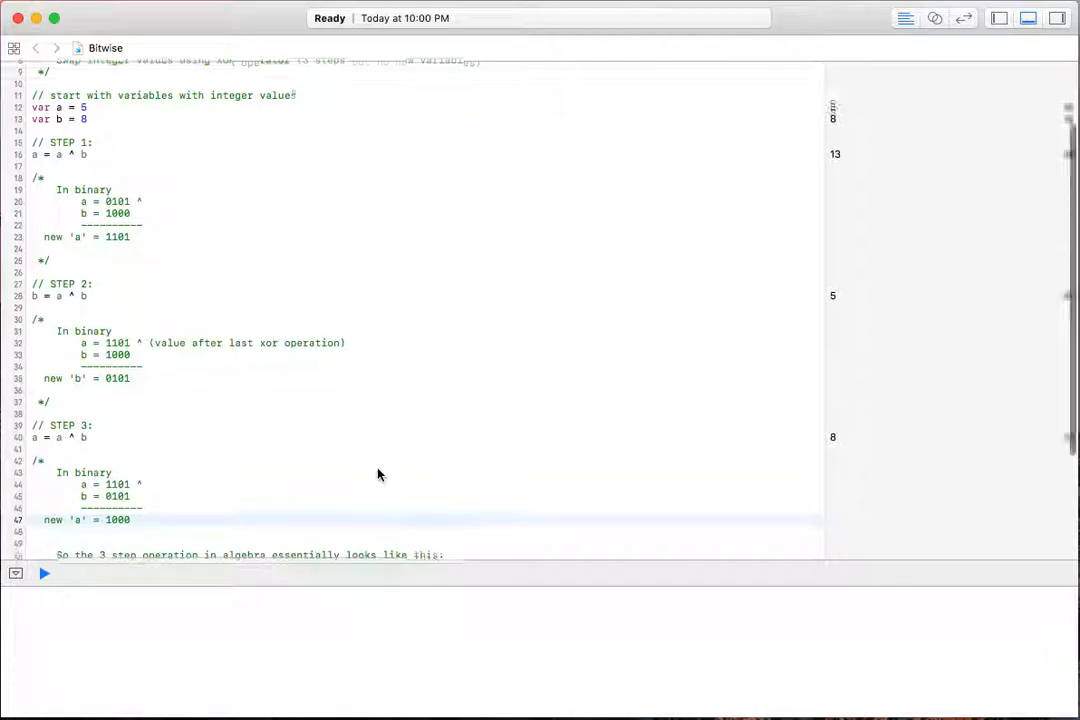
pyautogui.scroll(-3)
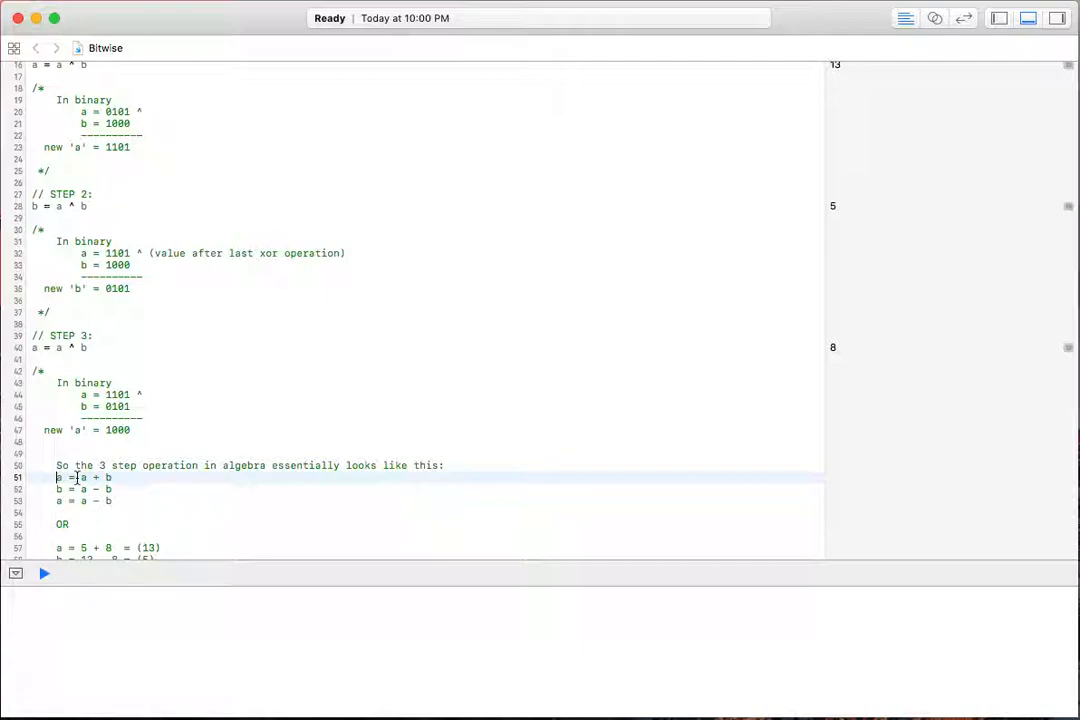
pyautogui.doubleClick(90, 477)
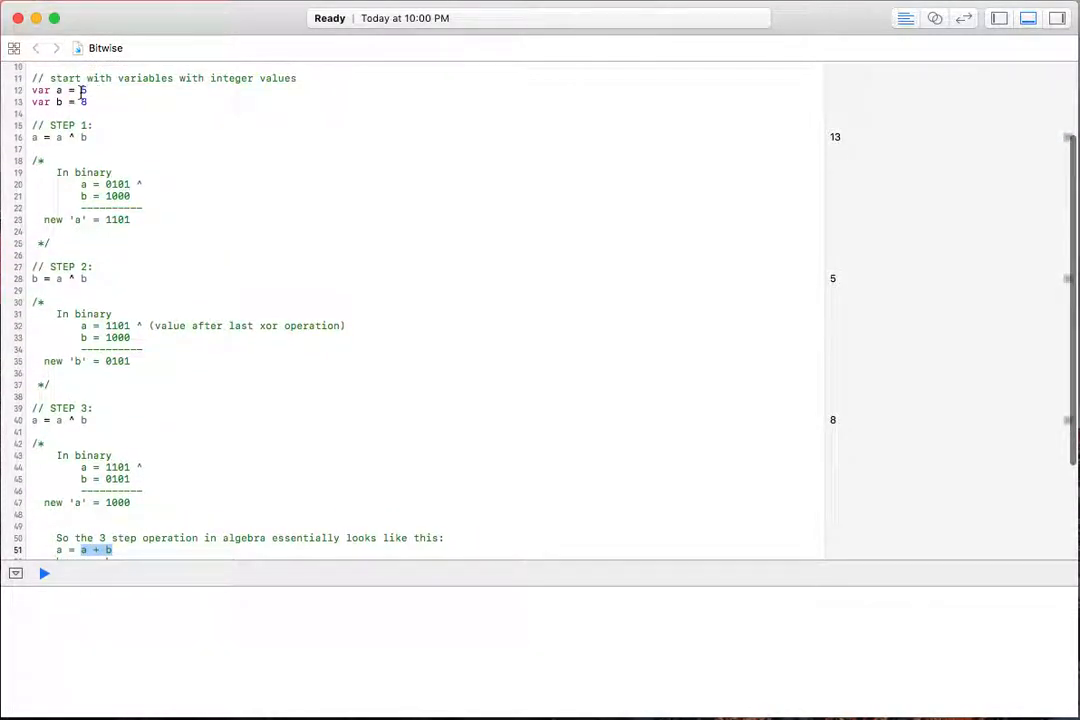
pyautogui.scroll(-3)
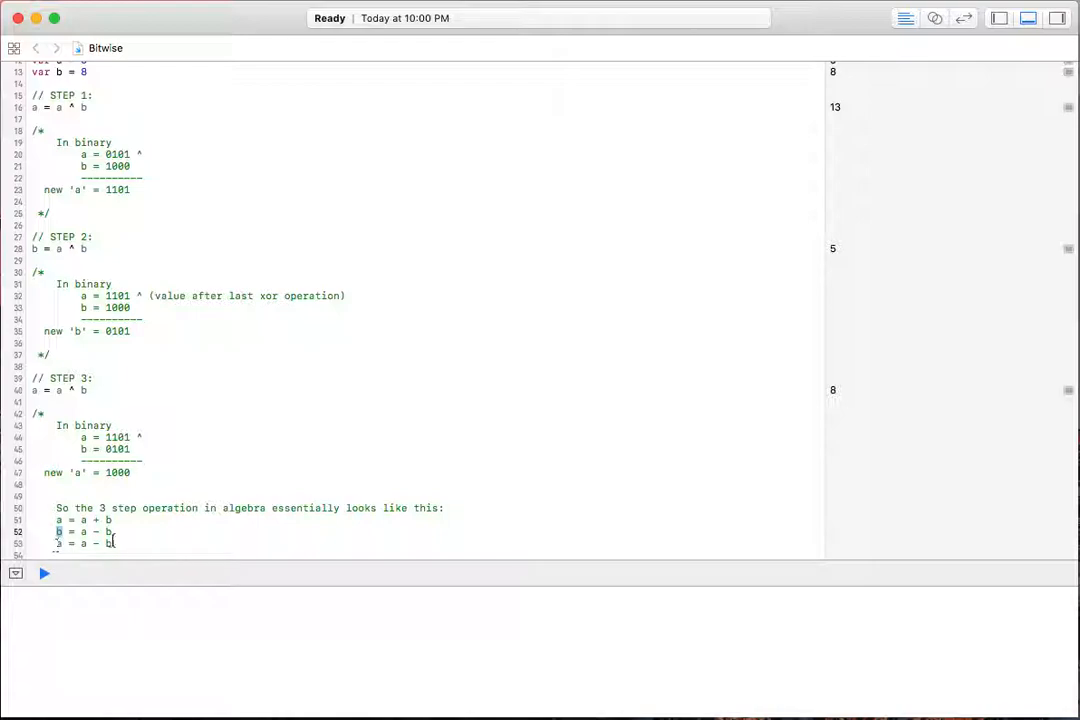
pyautogui.scroll(-3)
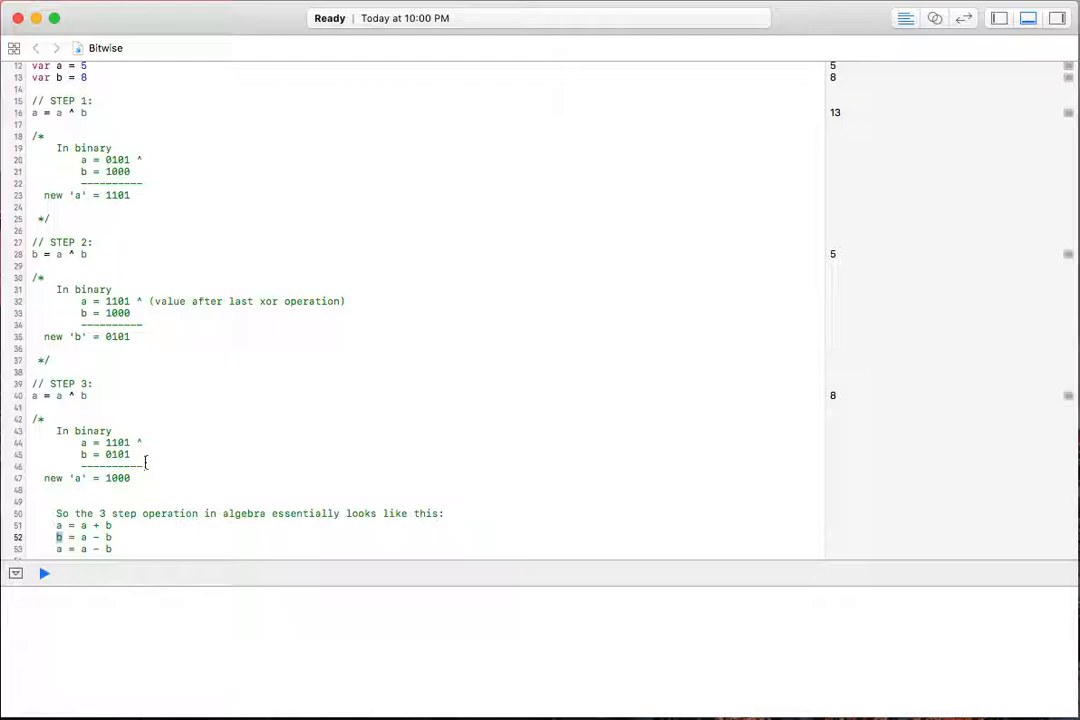
pyautogui.moveTo(57, 525); pyautogui.dragTo(112, 548)
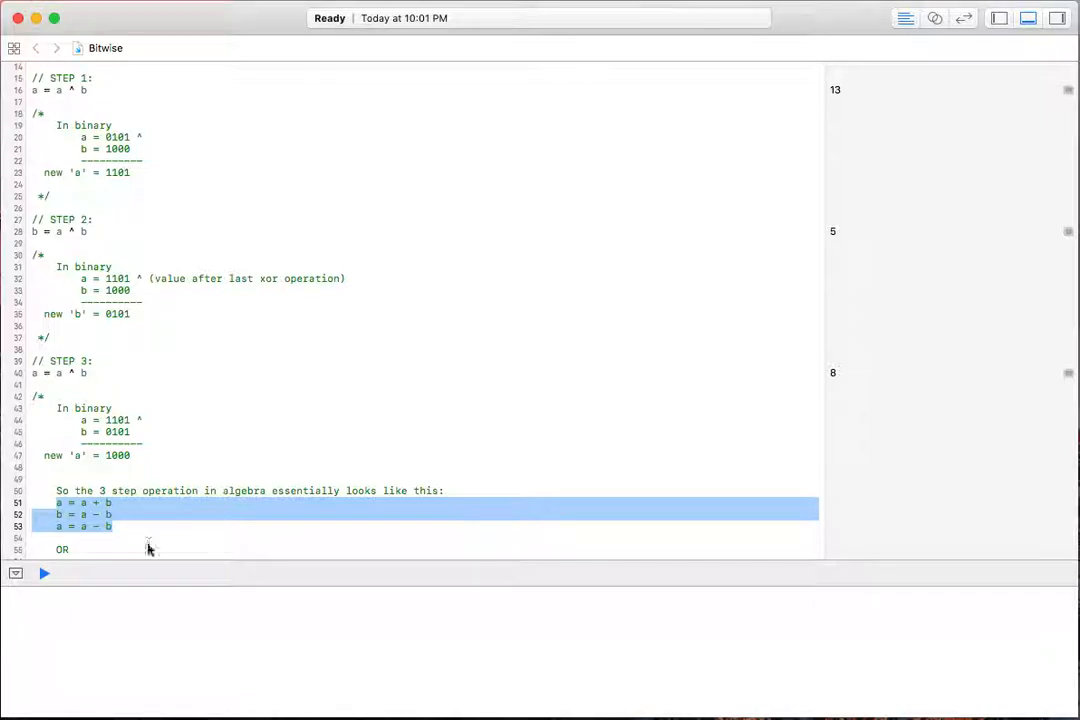
pyautogui.scroll(-3)
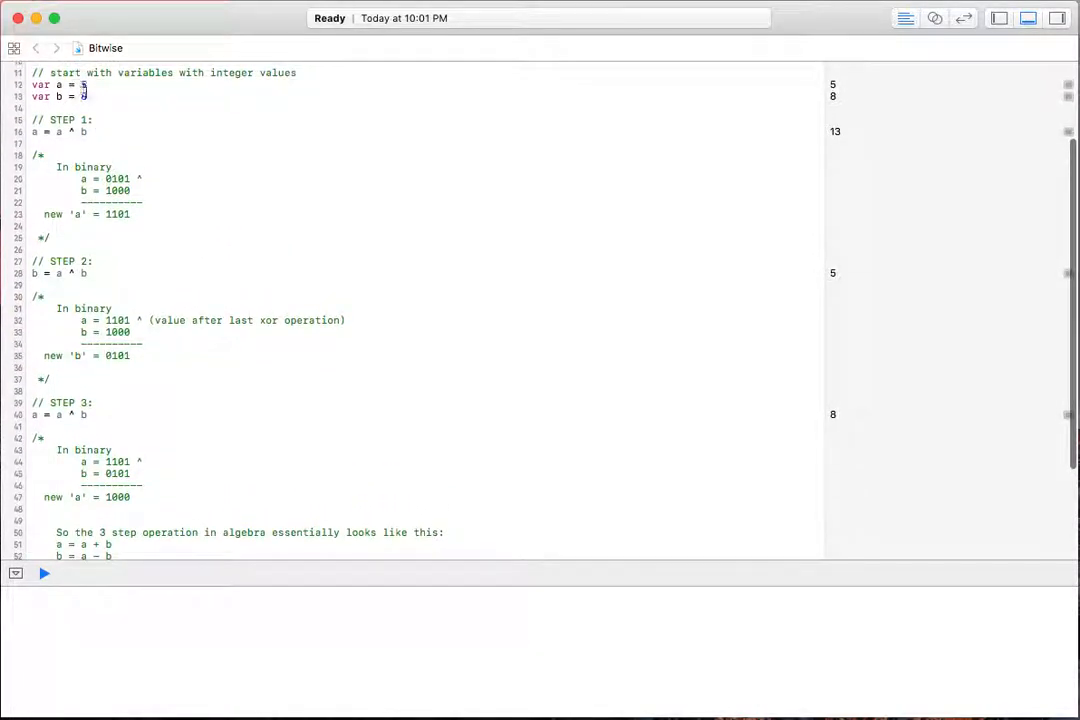
pyautogui.moveTo(32, 84); pyautogui.dragTo(88, 96)
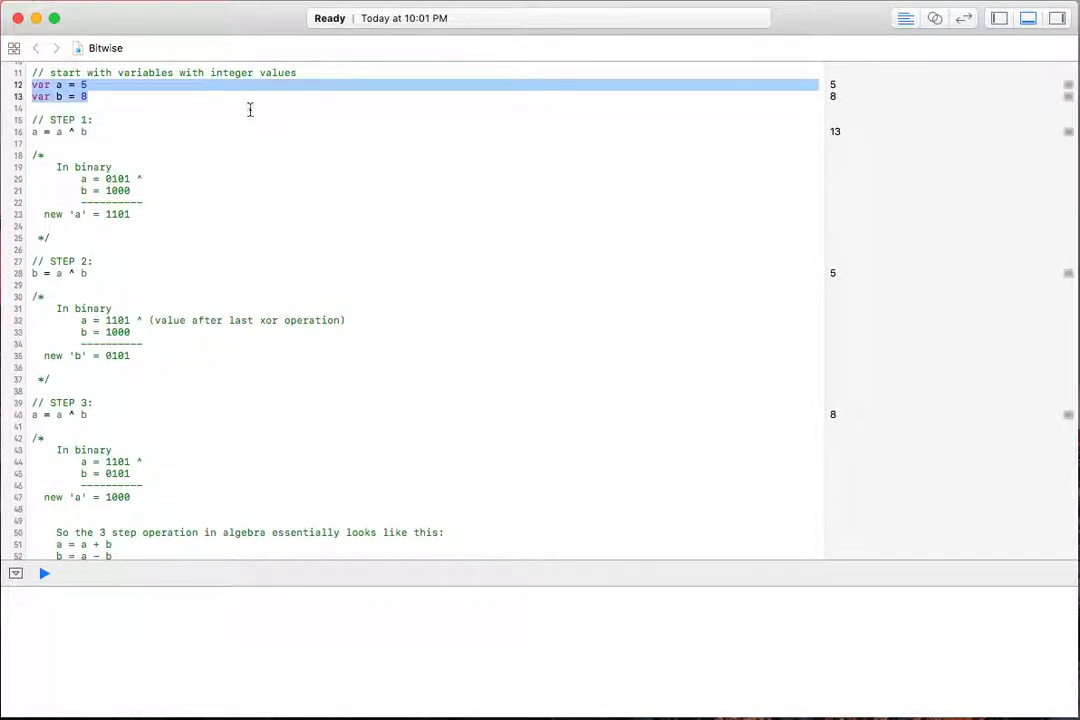
pyautogui.scroll(-3)
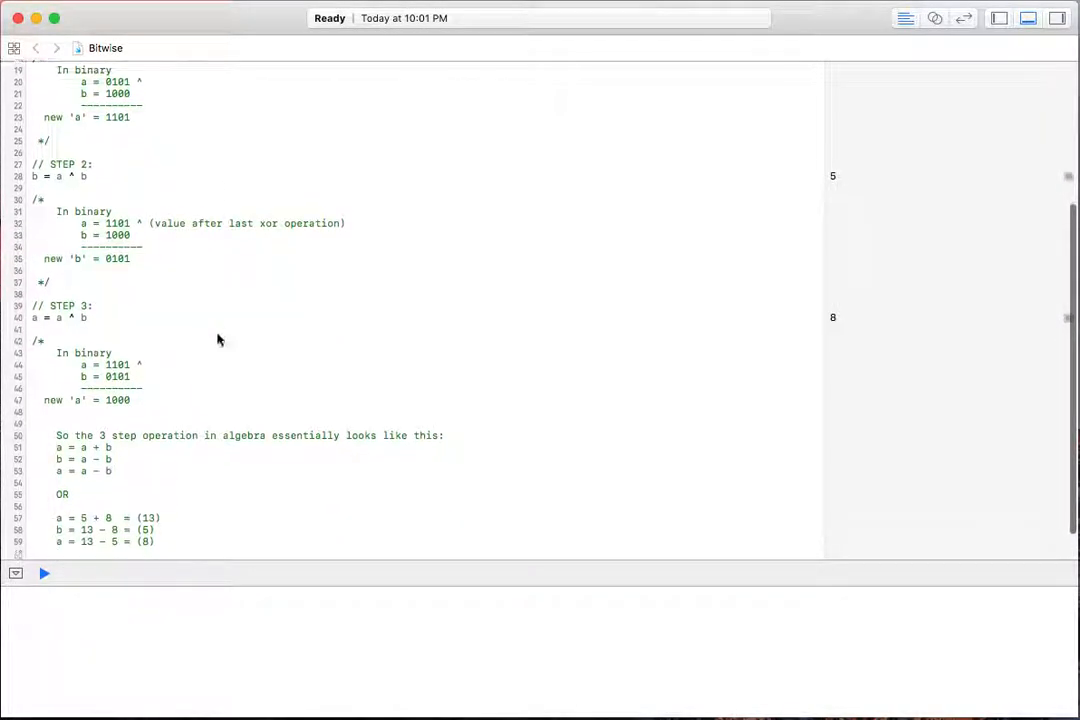